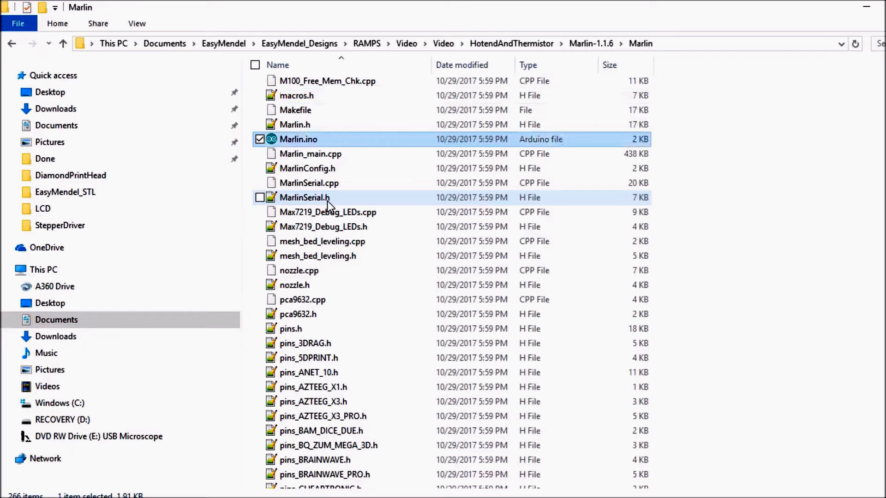
Step: Open Marlin.ino from the Marlin-1.1.6 folder in Arduino IDE 1.8.2
{"action": "double_click", "coordinate": [299, 139]}
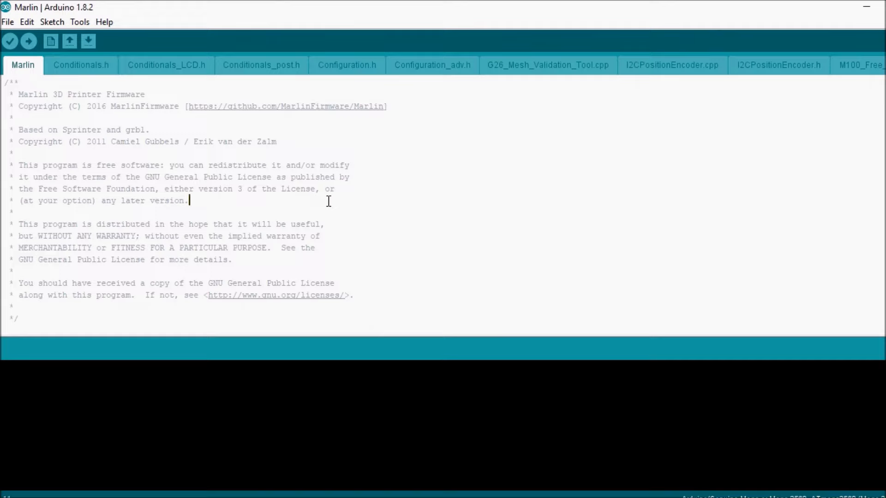
Step: Switch to the Configuration.h tab of the Marlin sketch
{"action": "left_click", "coordinate": [79, 22]}
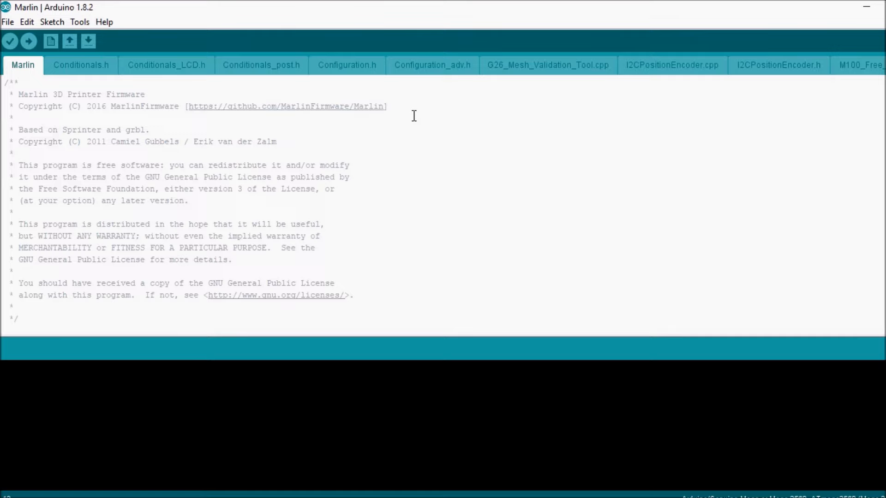
{"action": "left_click", "coordinate": [346, 65]}
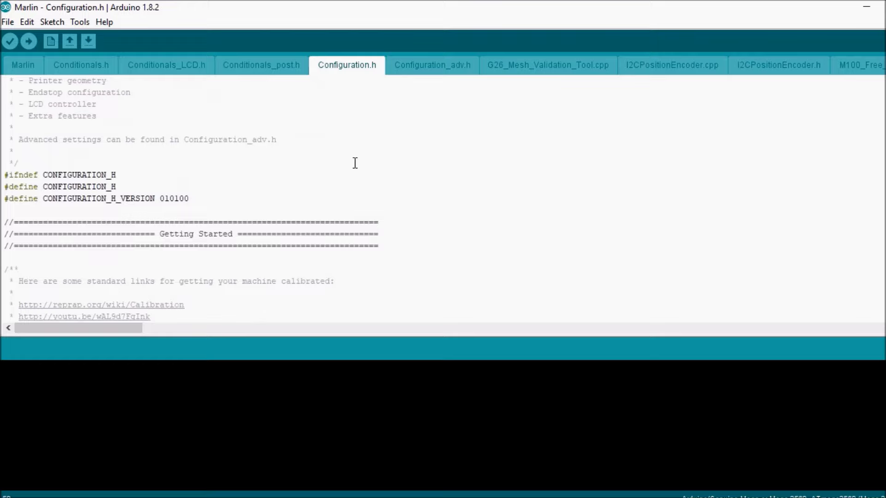
{"action": "scroll", "scroll_direction": "down", "scroll_amount": 3}
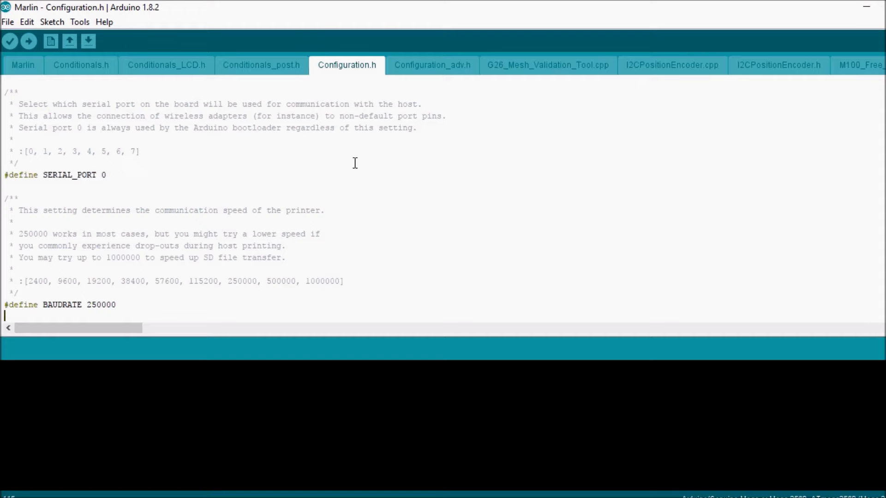
{"action": "scroll", "scroll_direction": "down", "scroll_amount": 3}
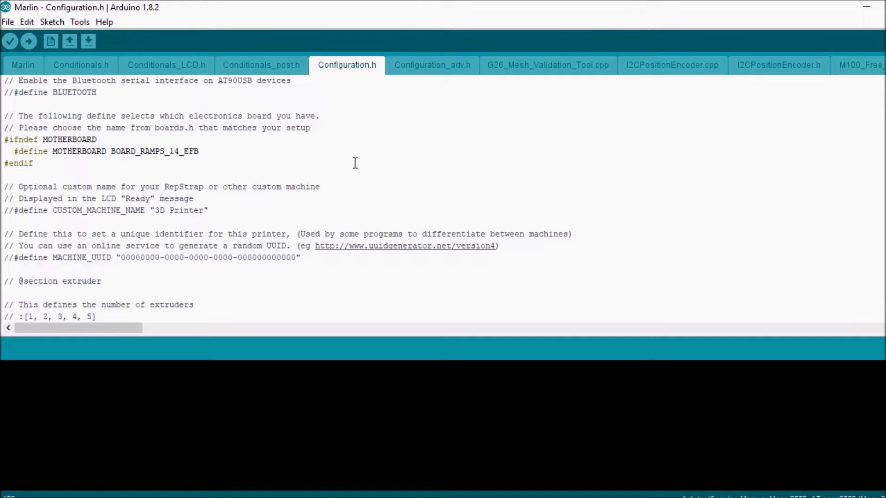
{"action": "scroll", "scroll_direction": "down", "scroll_amount": 3}
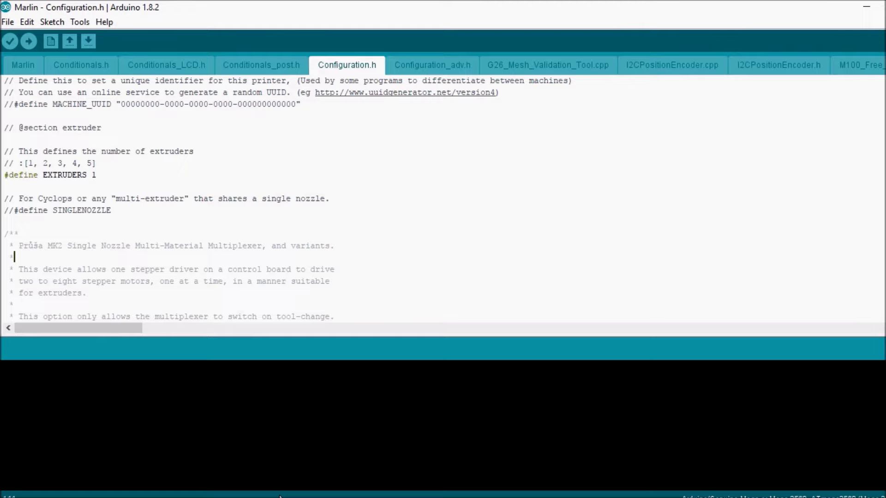
{"action": "scroll", "scroll_direction": "down", "scroll_amount": 3}
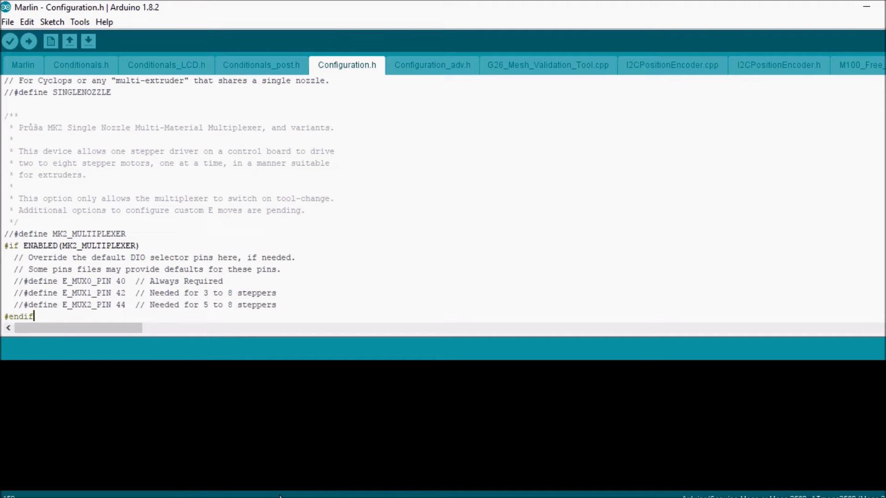
{"action": "scroll", "scroll_direction": "down", "scroll_amount": 3}
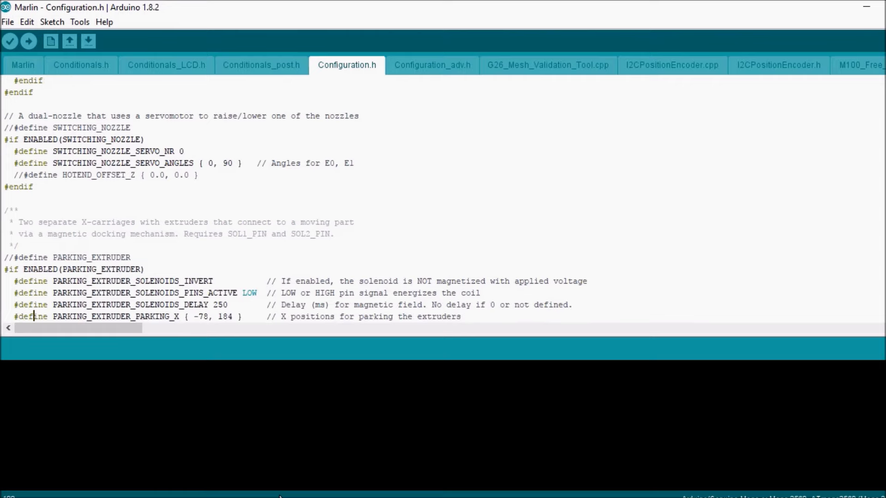
{"action": "scroll", "scroll_direction": "down", "scroll_amount": 3}
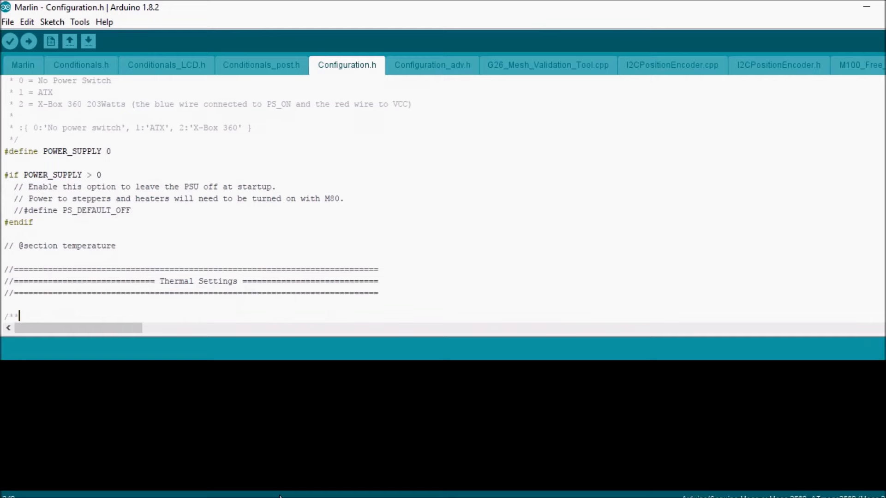
Step: Set TEMP_SENSOR_0 to 8 for the 100k 0603 SMD Vishay thermistor
{"action": "scroll", "scroll_direction": "down", "scroll_amount": 3}
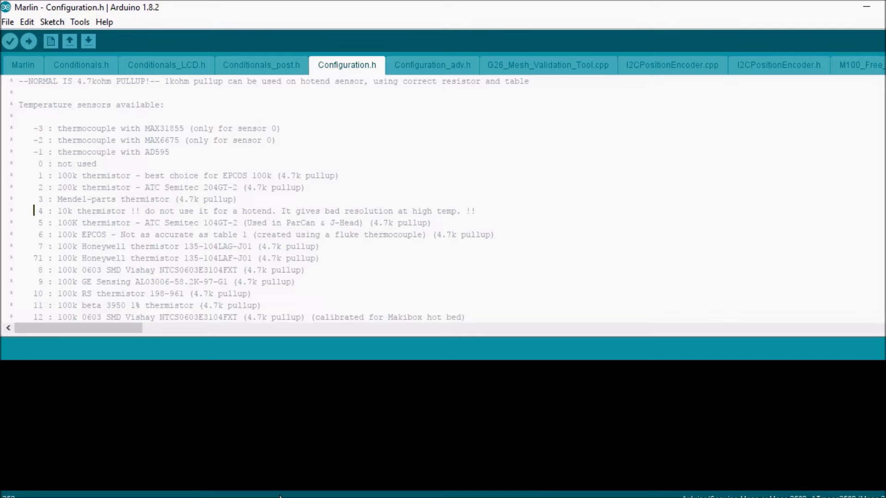
{"action": "left_click_drag", "start_coordinate": [58, 270], "coordinate": [204, 270]}
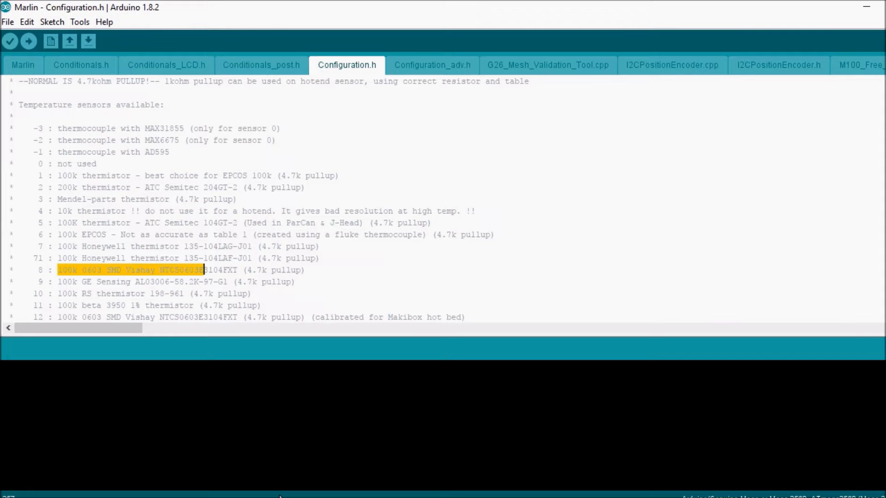
{"action": "scroll", "scroll_direction": "down", "scroll_amount": 3}
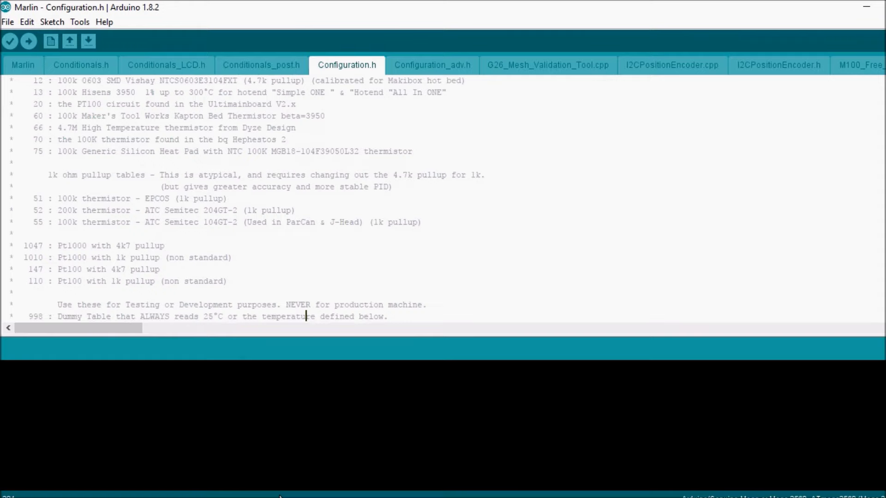
{"action": "scroll", "scroll_direction": "down", "scroll_amount": 3}
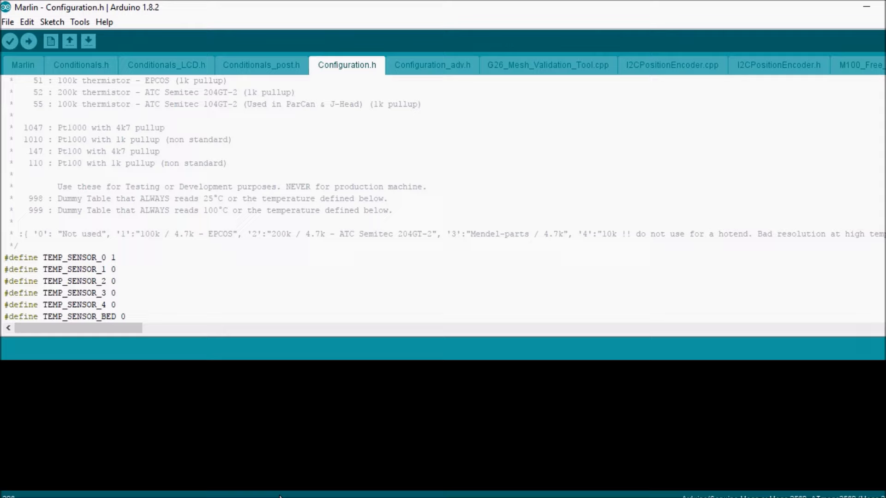
{"action": "type", "text": "8"}
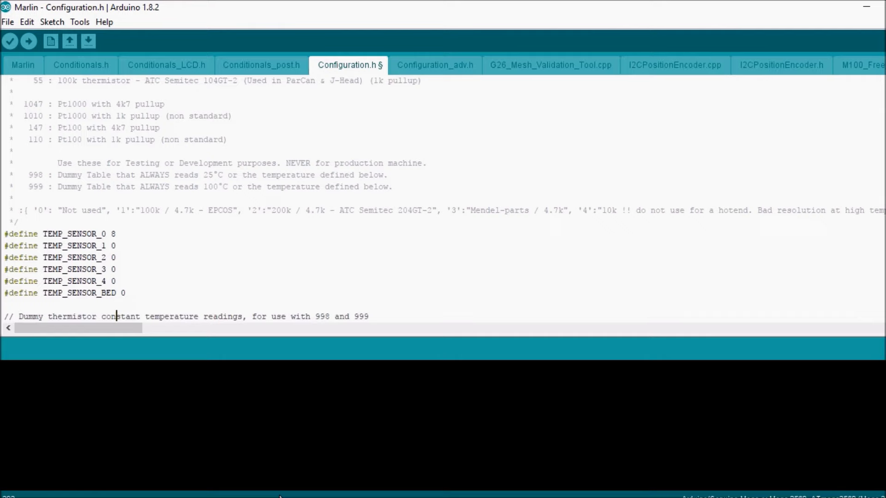
{"action": "scroll", "scroll_direction": "down", "scroll_amount": 3}
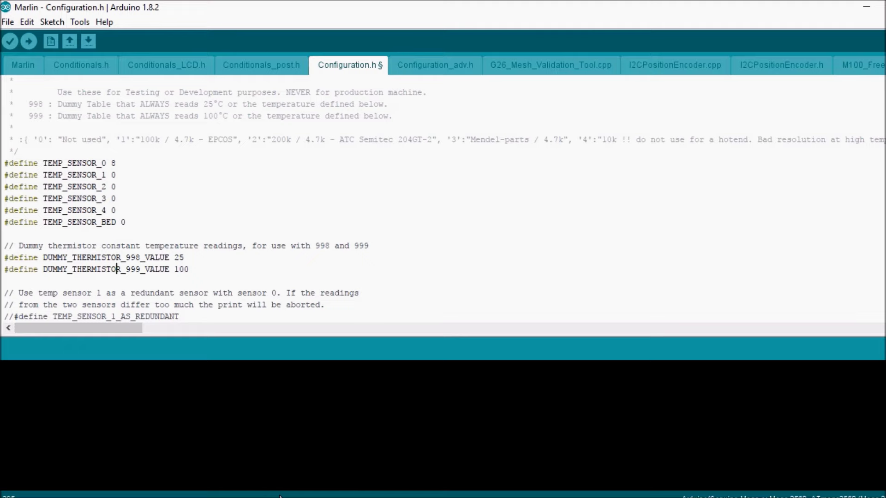
Step: Change HEATER_0_MAXTEMP from 275 to 200 in Configuration.h
{"action": "scroll", "scroll_direction": "down", "scroll_amount": 3}
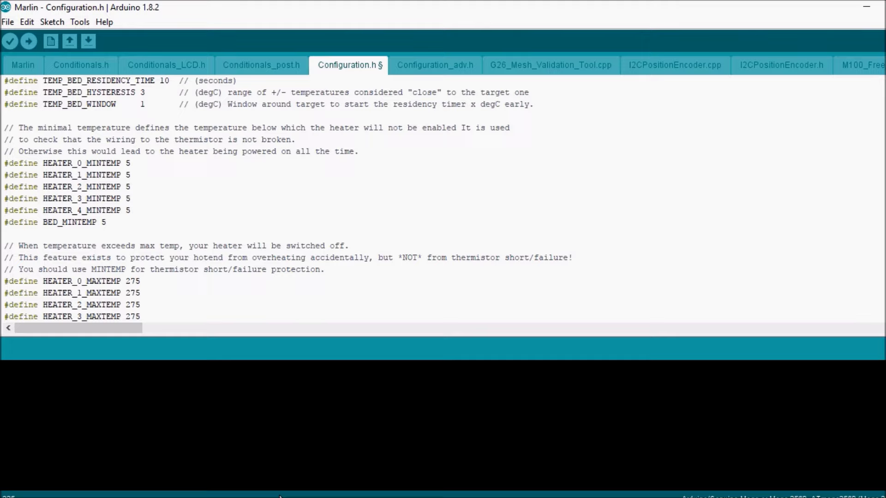
{"action": "type", "text": "200"}
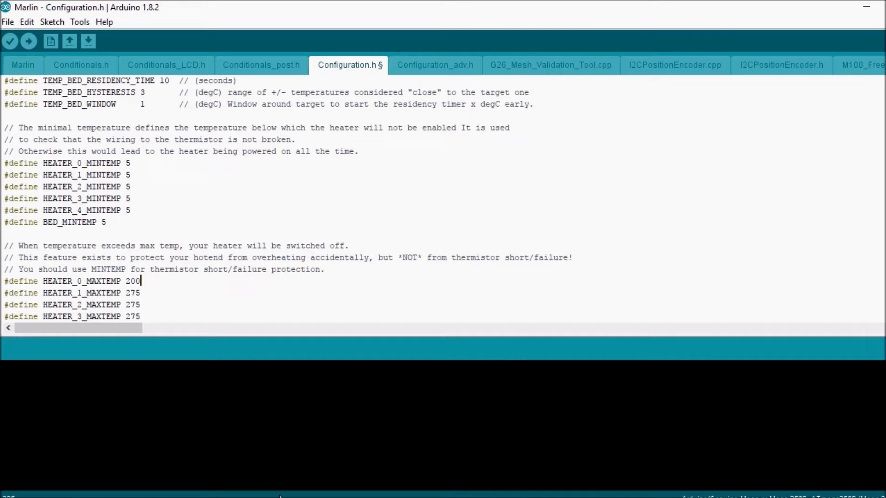
{"action": "scroll", "scroll_direction": "down", "scroll_amount": 3}
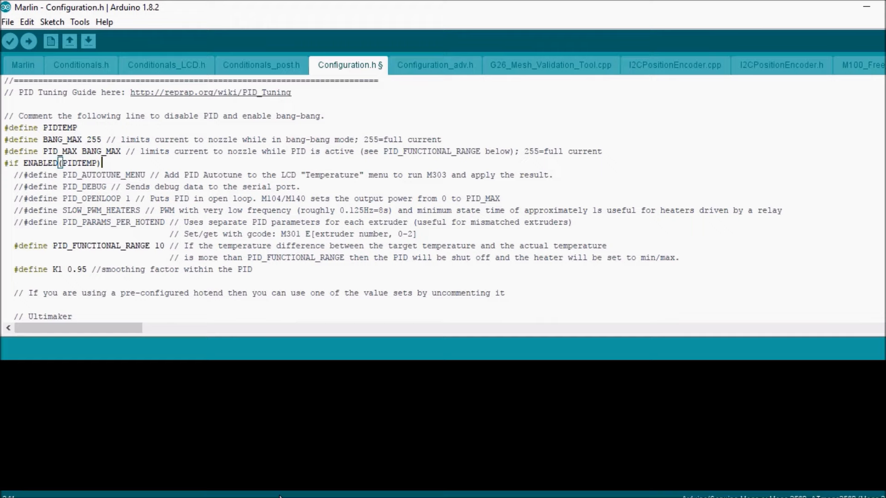
{"action": "scroll", "scroll_direction": "down", "scroll_amount": 3}
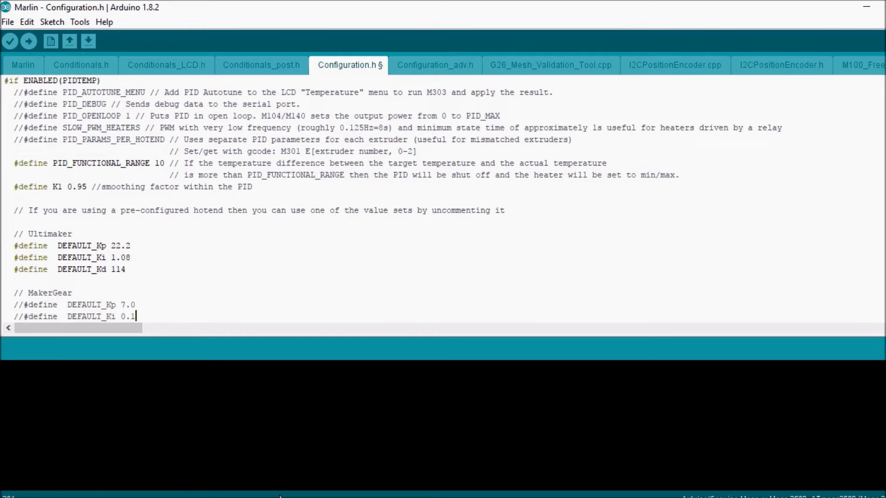
{"action": "scroll", "scroll_direction": "down", "scroll_amount": 3}
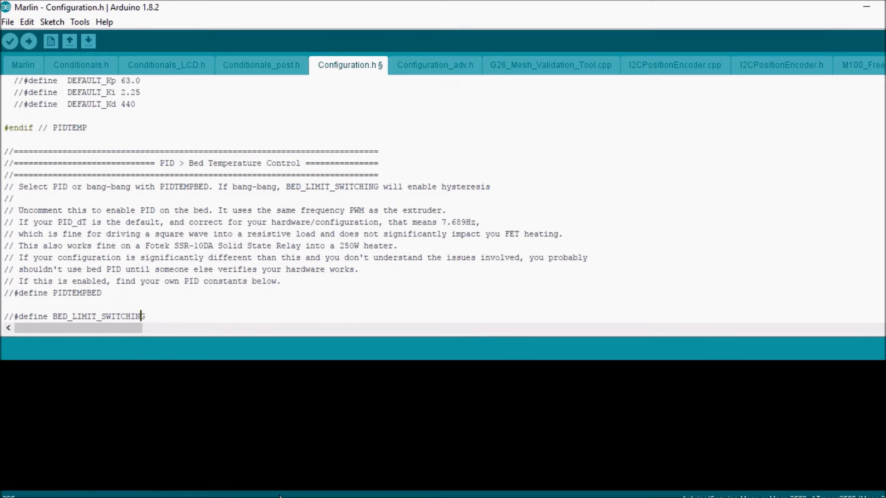
{"action": "scroll", "scroll_direction": "down", "scroll_amount": 3}
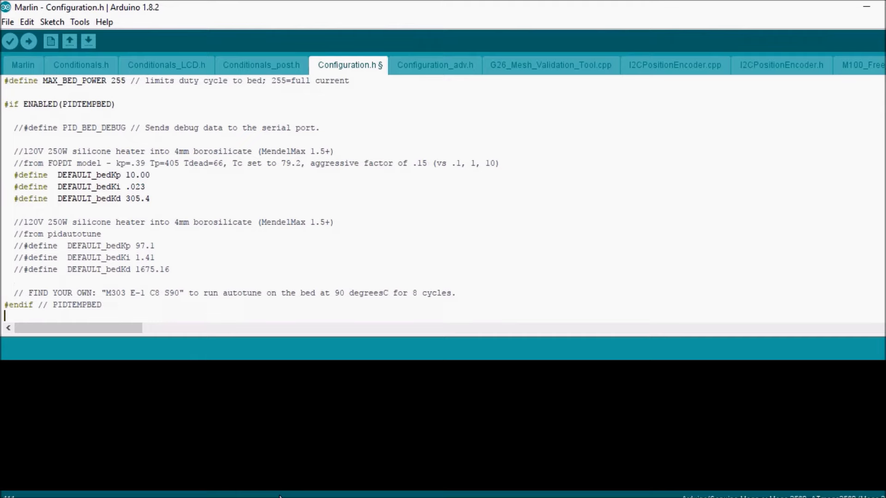
{"action": "scroll", "scroll_direction": "down", "scroll_amount": 3}
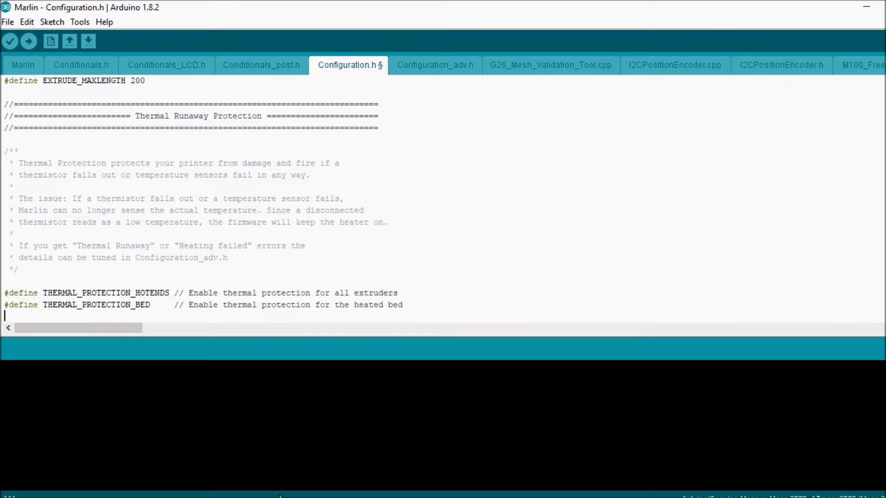
Step: Launch pronterface.exe from Desktop > Printrun-Win-Slic3r-03Feb2015
{"action": "left_click", "coordinate": [20, 293]}
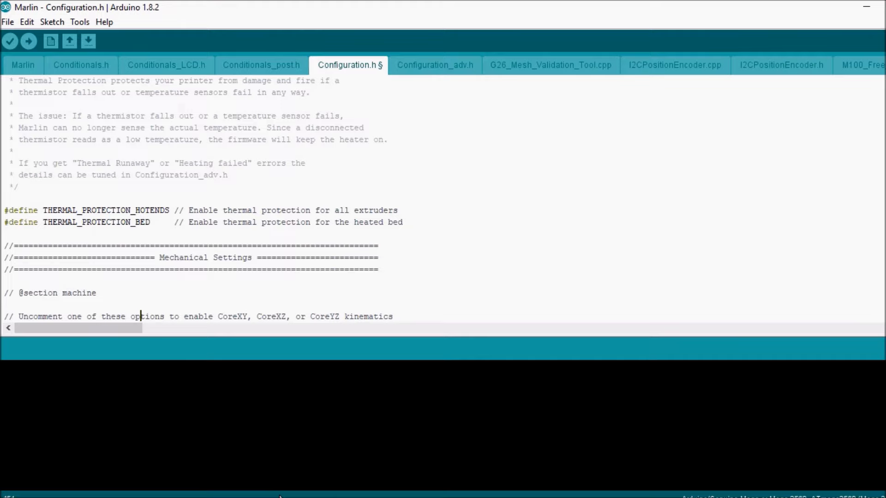
{"action": "left_click", "coordinate": [28, 41]}
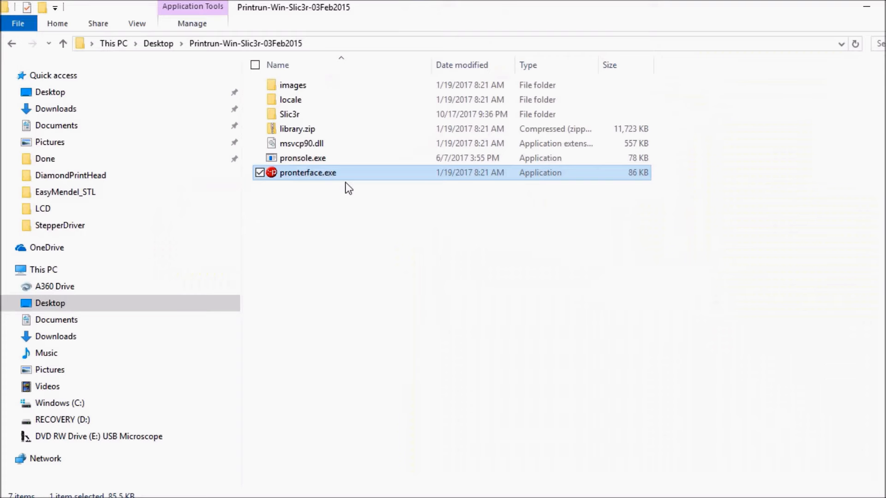
{"action": "double_click", "coordinate": [309, 172]}
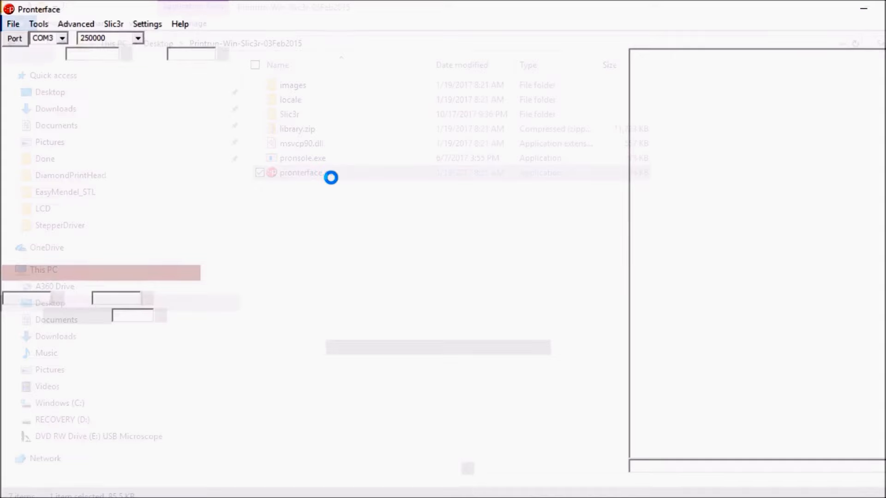
{"action": "double_click", "coordinate": [296, 172]}
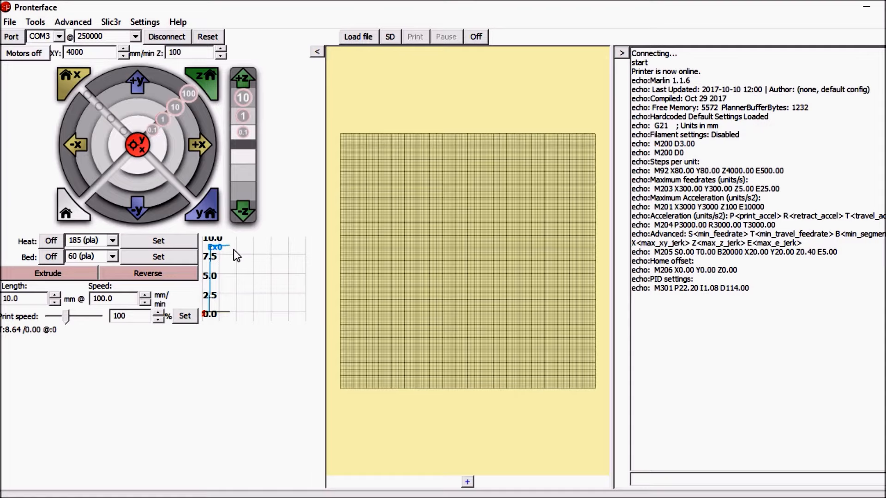
Step: Connect to the printer and select a 185 °C (PLA) hotend target
{"action": "left_click", "coordinate": [88, 241]}
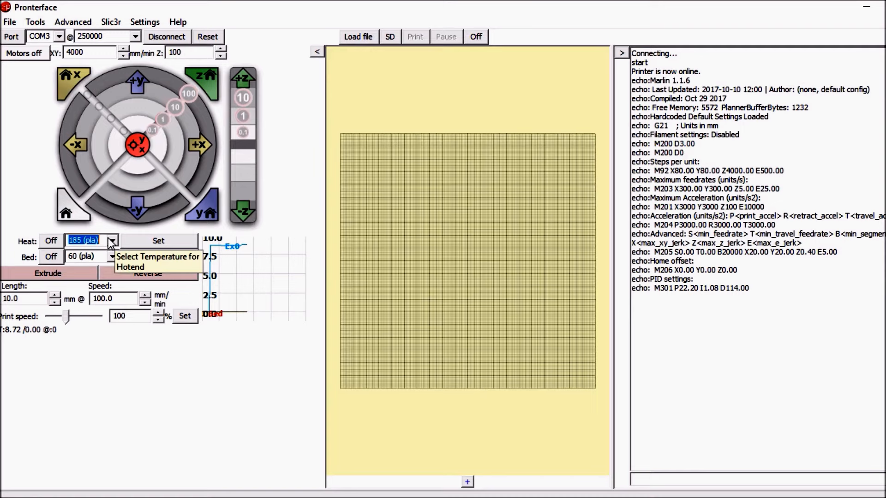
{"action": "left_click", "coordinate": [145, 22]}
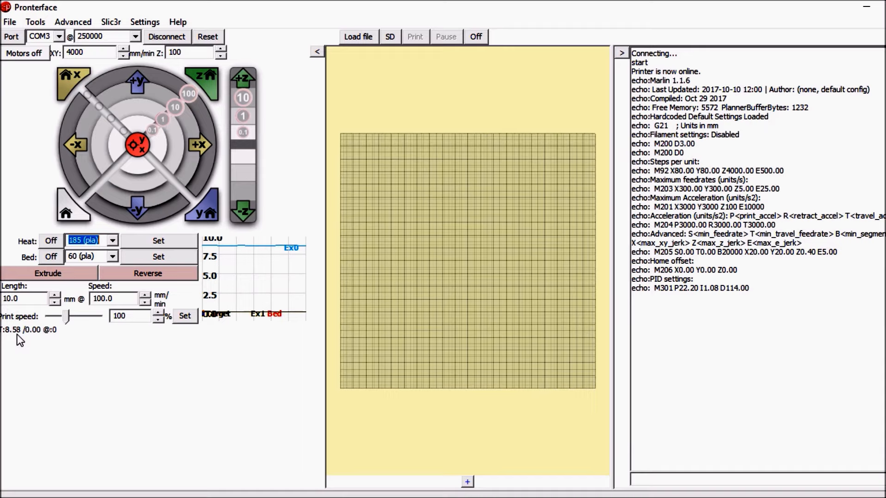
{"action": "left_click", "coordinate": [158, 241]}
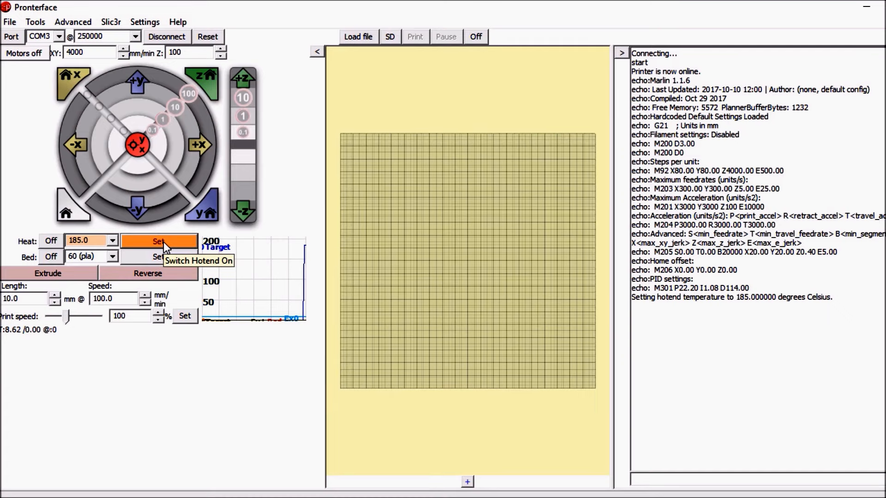
Step: Heat the hotend to 185 °C, then turn the heater off
{"action": "left_click", "coordinate": [158, 241]}
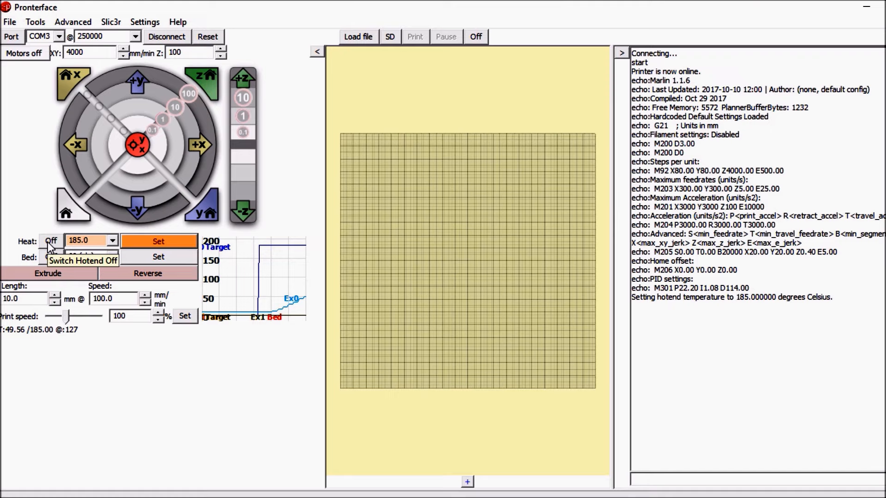
{"action": "left_click", "coordinate": [50, 241]}
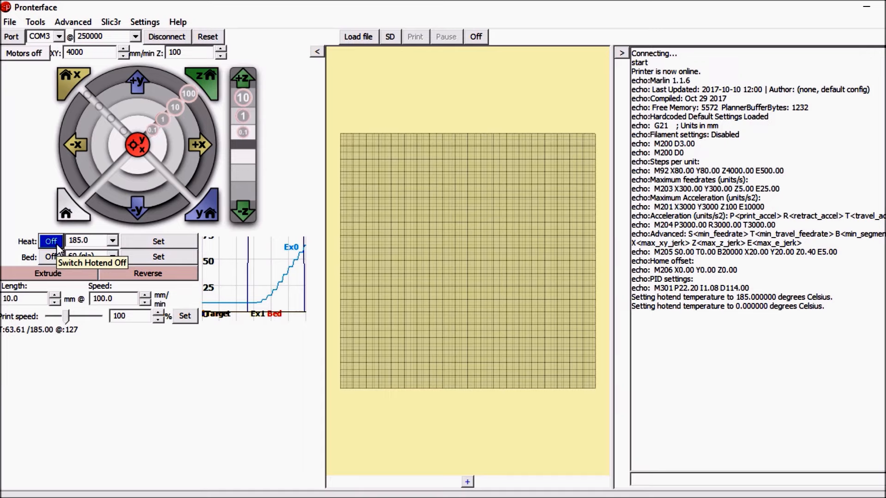